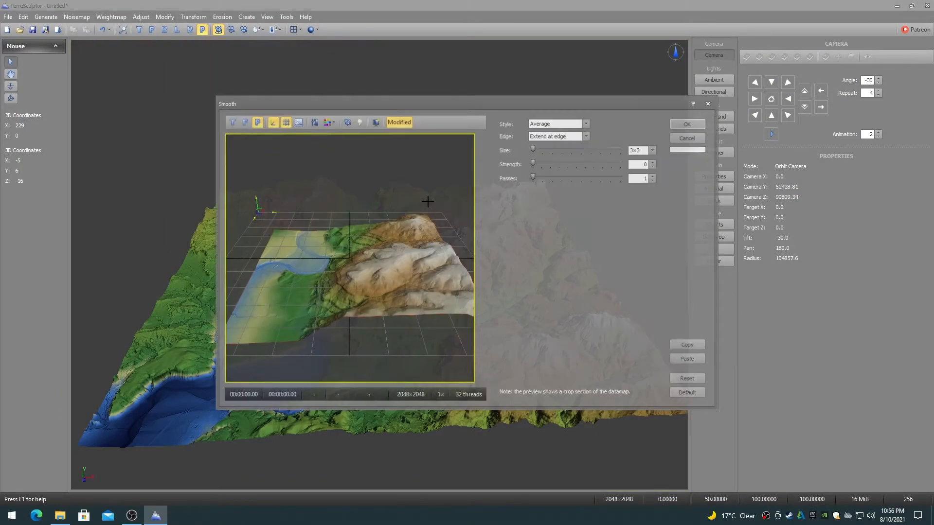
- Raise the smoothing size to 15×15 and the strength to 100
left_click_drag(533, 148, 582, 148)
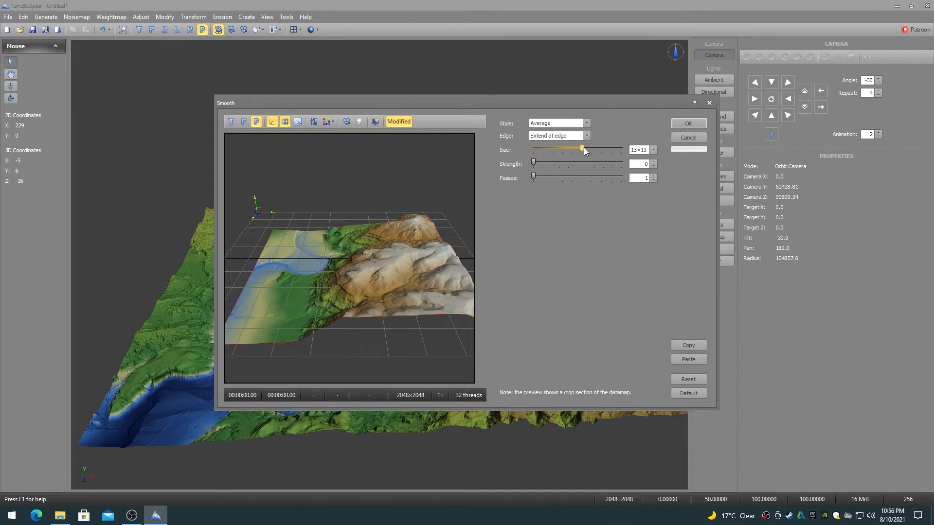
left_click_drag(533, 163, 560, 164)
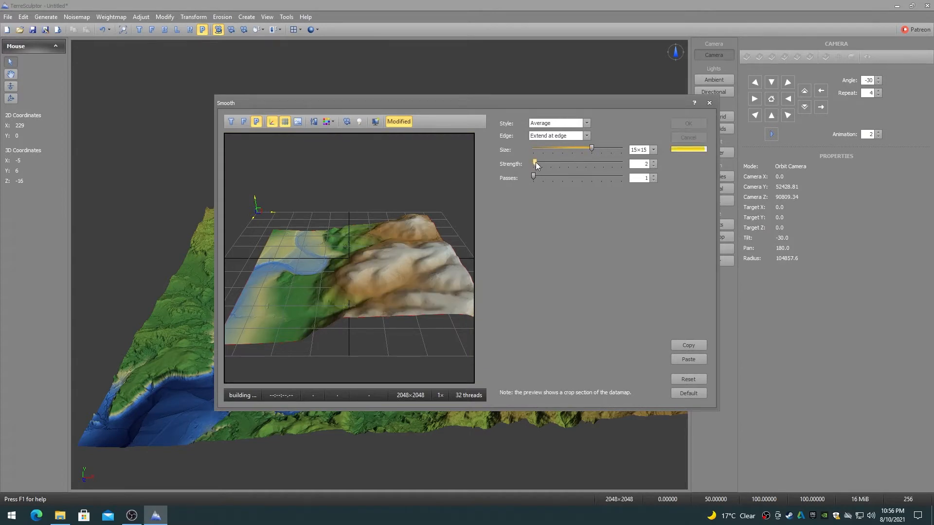
left_click_drag(535, 163, 621, 163)
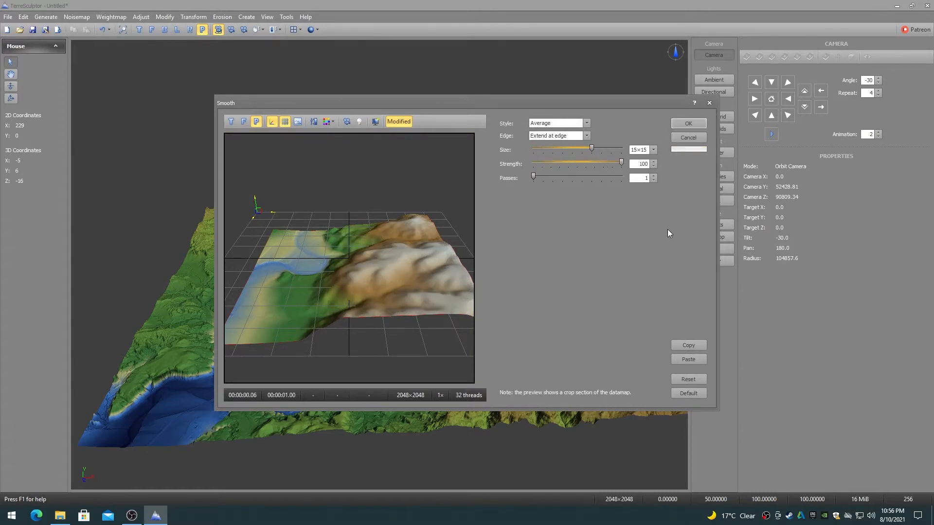
left_click(688, 124)
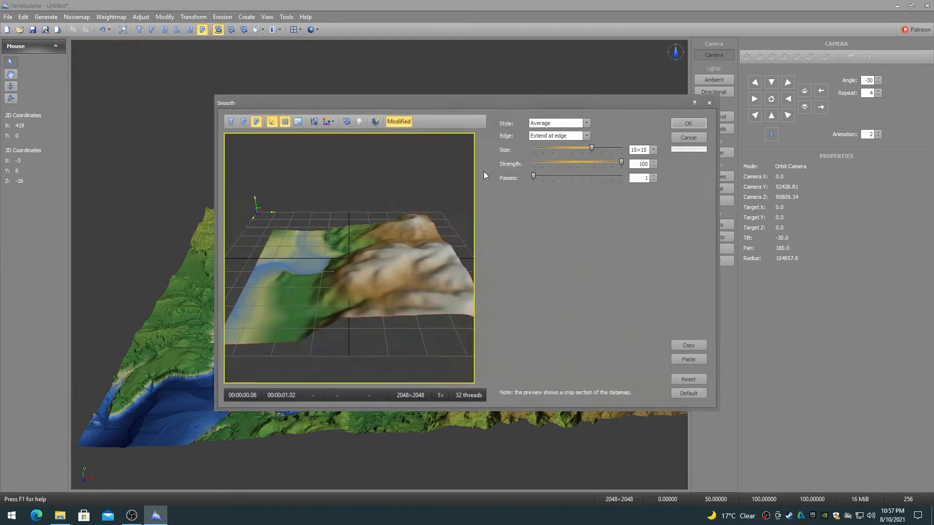
- Switch the style to Gaussian with 21×21 size and two passes
left_click(556, 124)
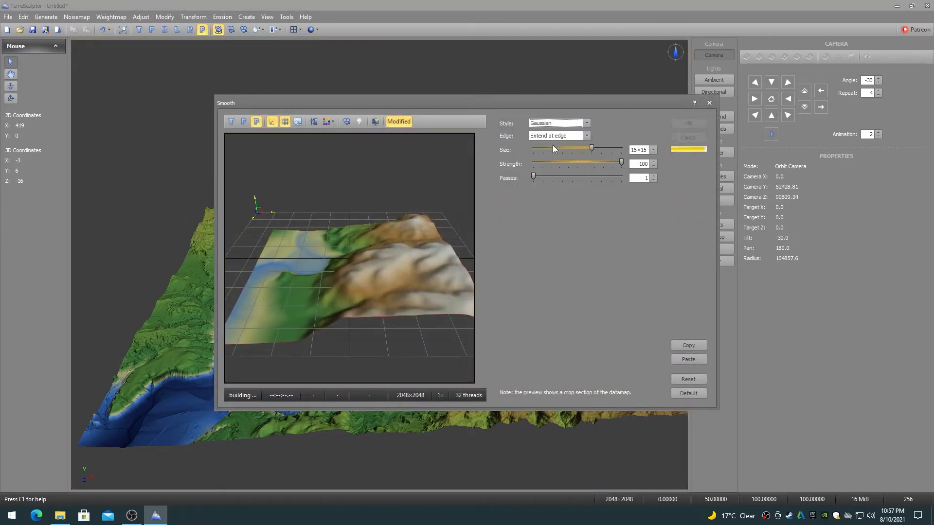
left_click_drag(590, 149, 600, 149)
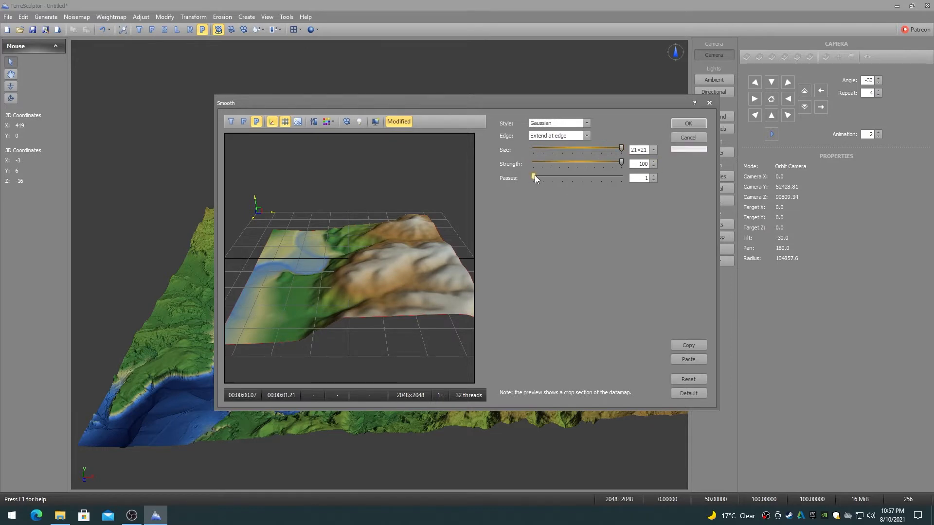
left_click_drag(534, 177, 590, 177)
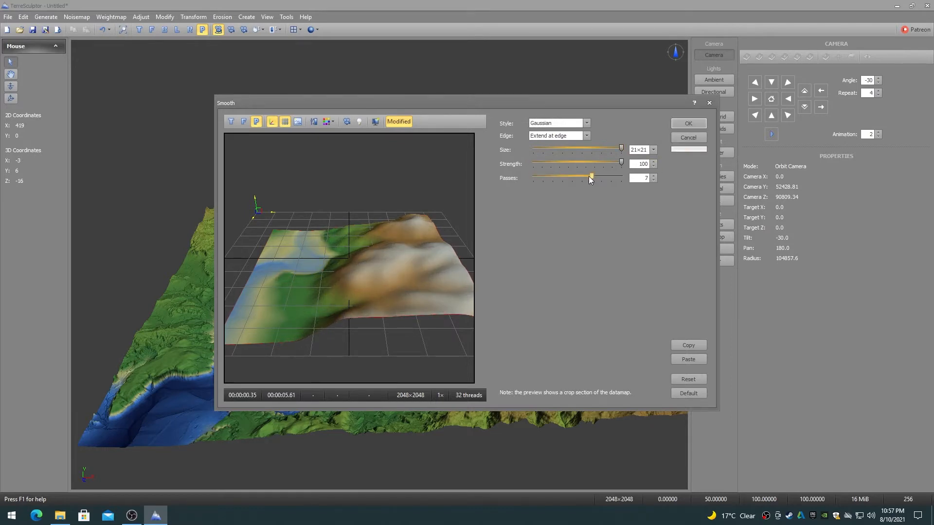
left_click(688, 124)
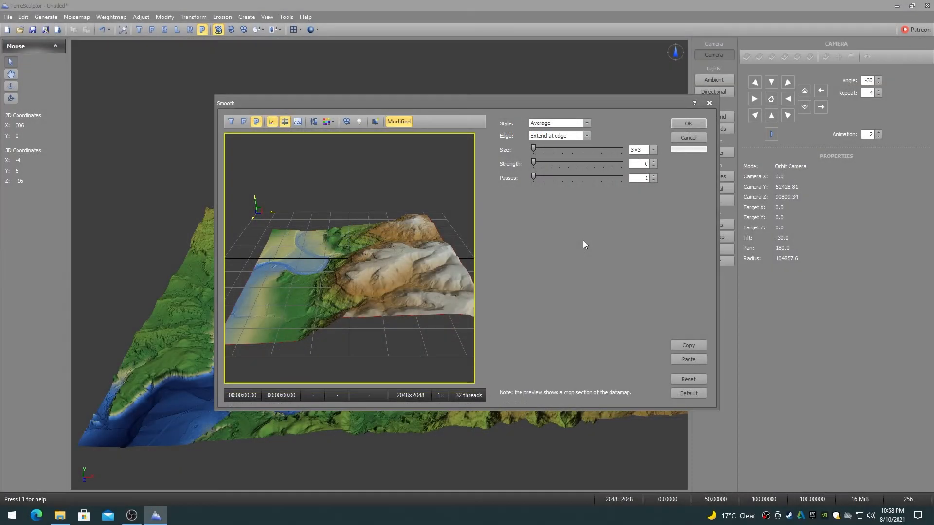
- Show the list of available smoothing styles in the Style dropdown
left_click(587, 123)
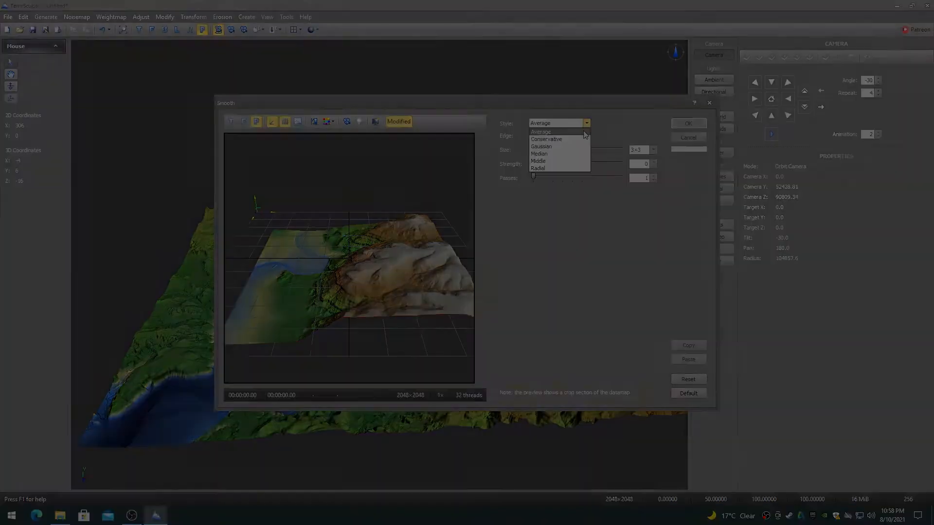
- Keep the Average style and compare Wrap at edge against Extend at edge
left_click(541, 131)
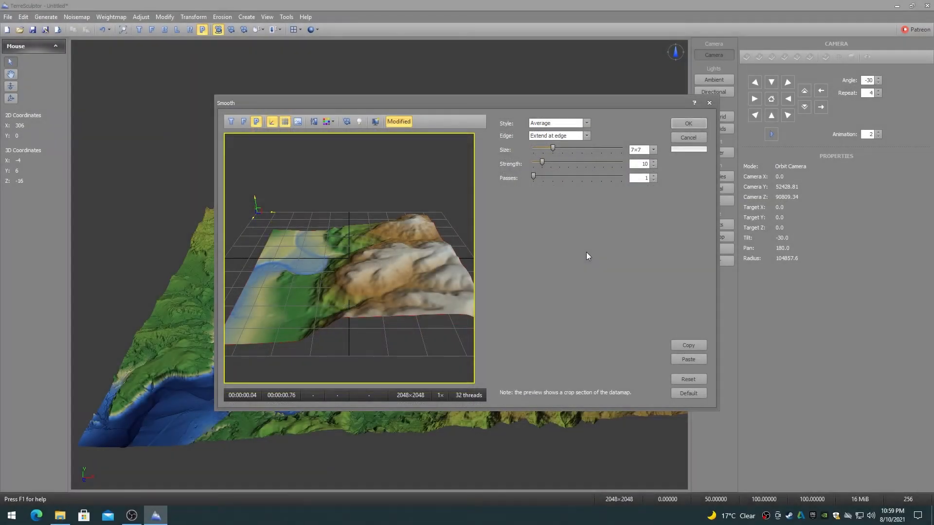
mouse_move(584, 154)
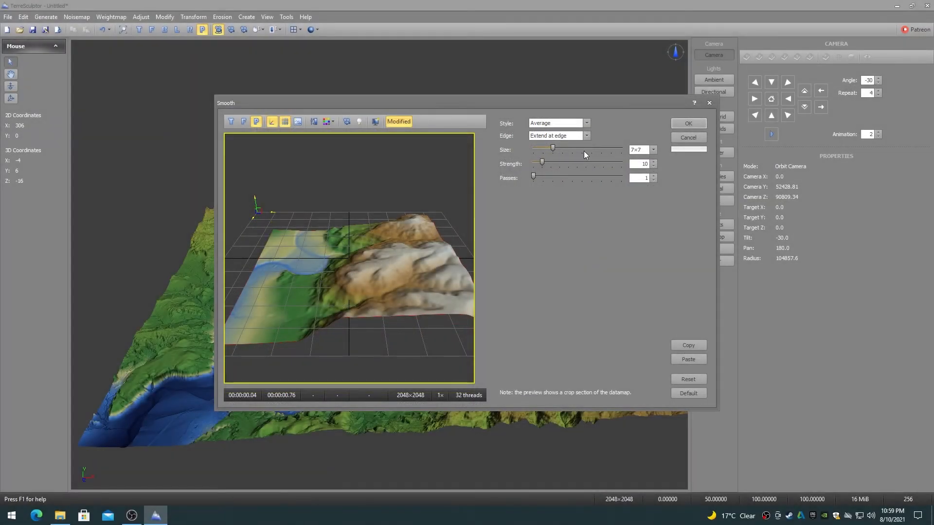
left_click(556, 135)
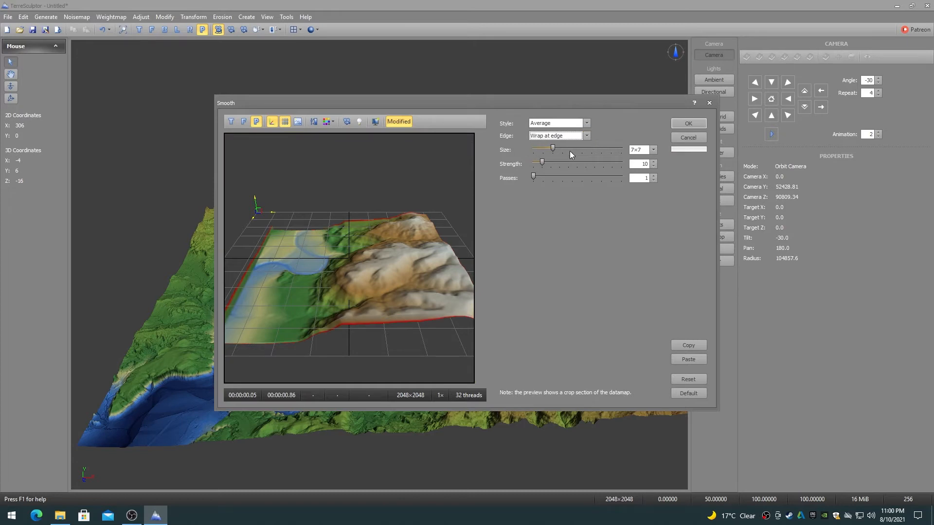
left_click(586, 135)
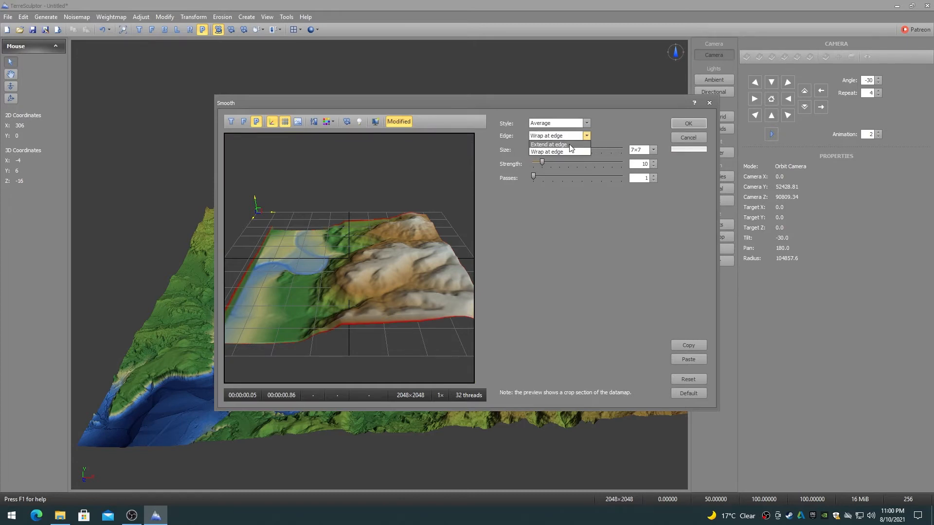
left_click(548, 144)
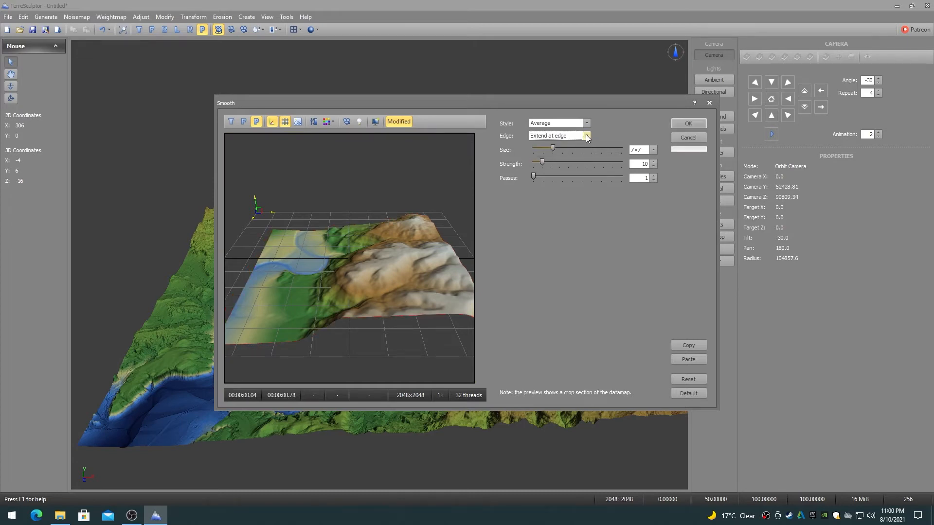
- Switch edge handling to wrapping once more, then settle on Extend at edge
left_click(585, 135)
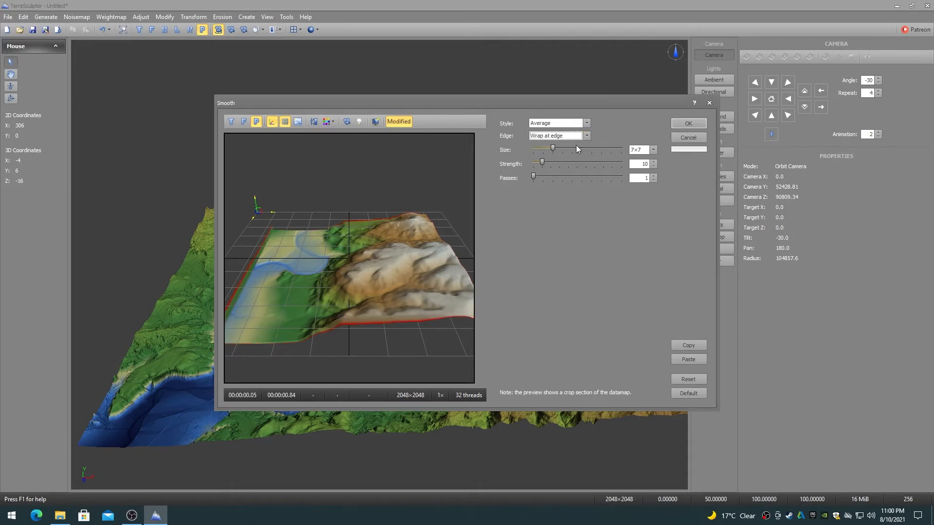
left_click(585, 135)
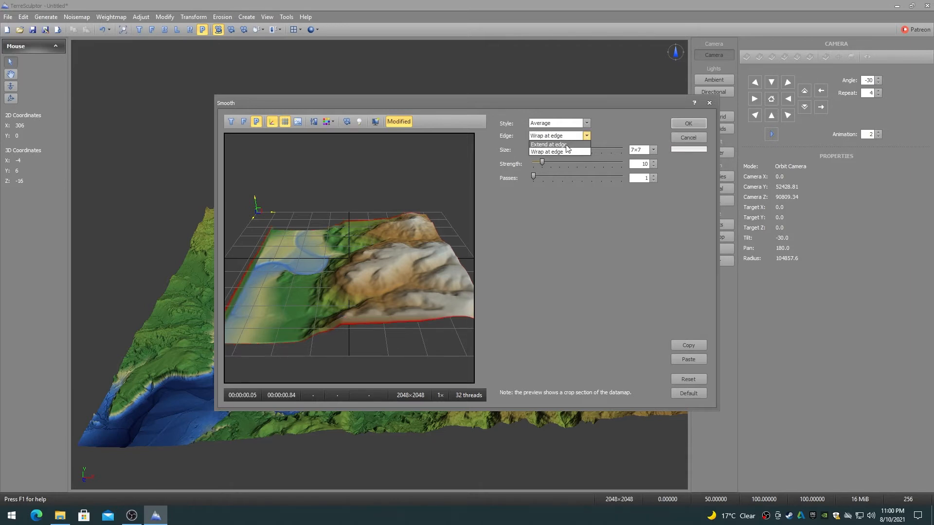
left_click(548, 144)
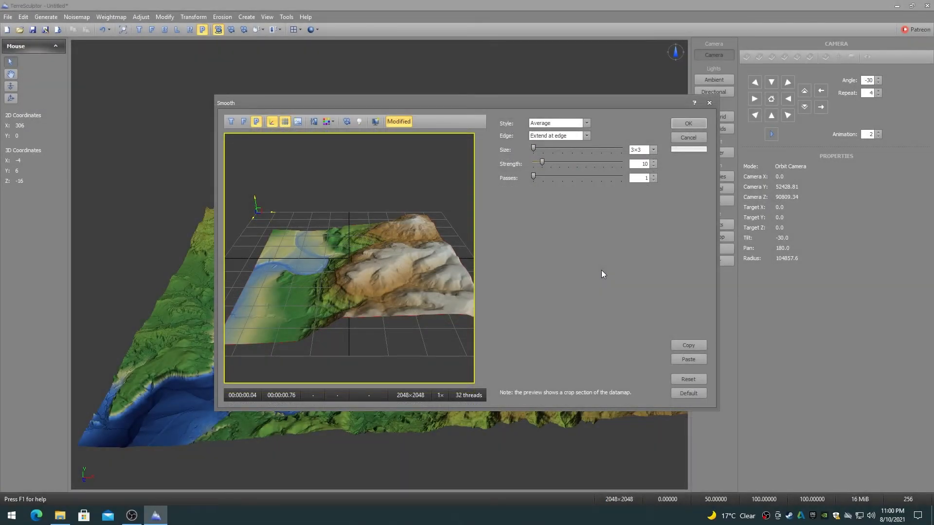
- Sweep the smoothing size between 3×3, 7×7 and 21×21 to compare the preview
left_click_drag(531, 149, 542, 149)
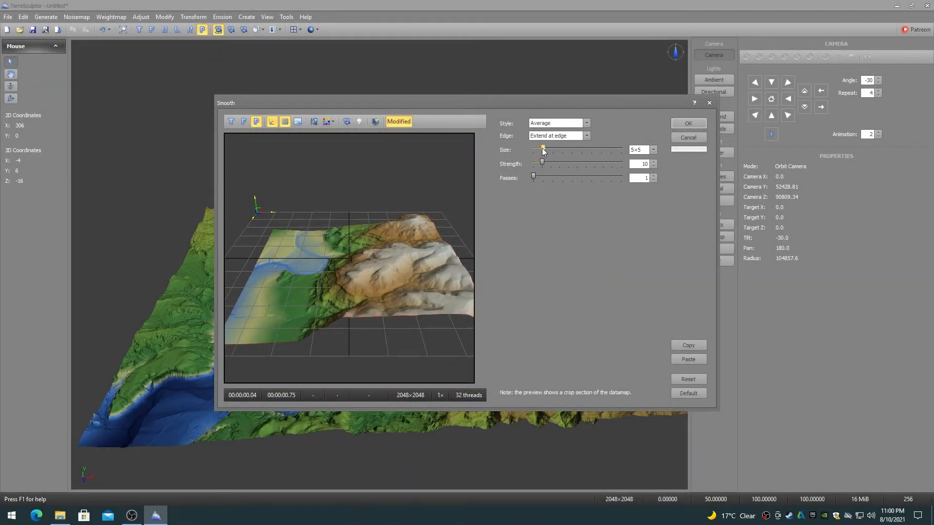
left_click_drag(542, 149, 622, 150)
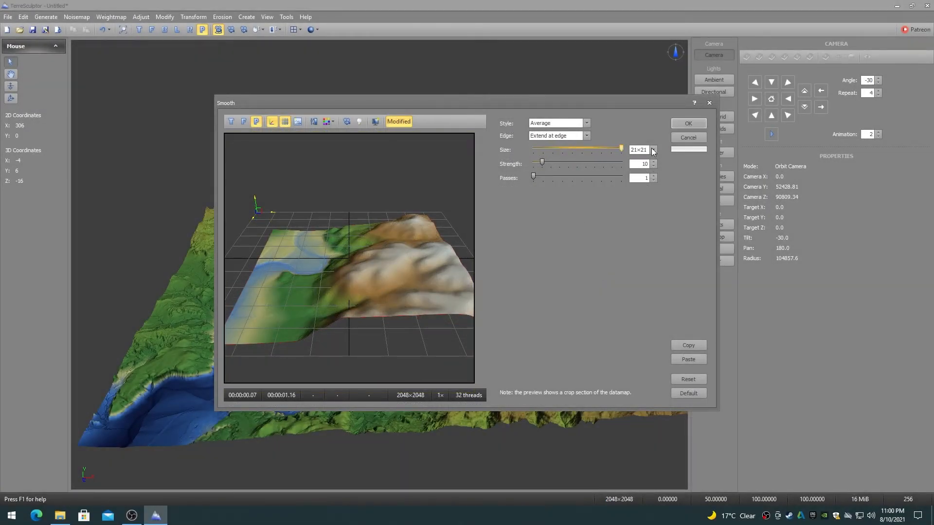
left_click_drag(621, 147, 550, 148)
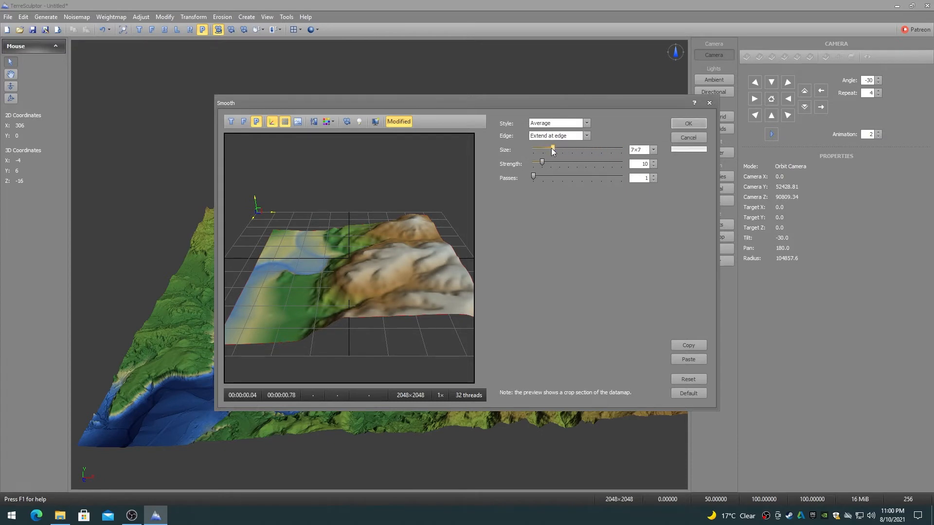
left_click_drag(550, 148, 533, 148)
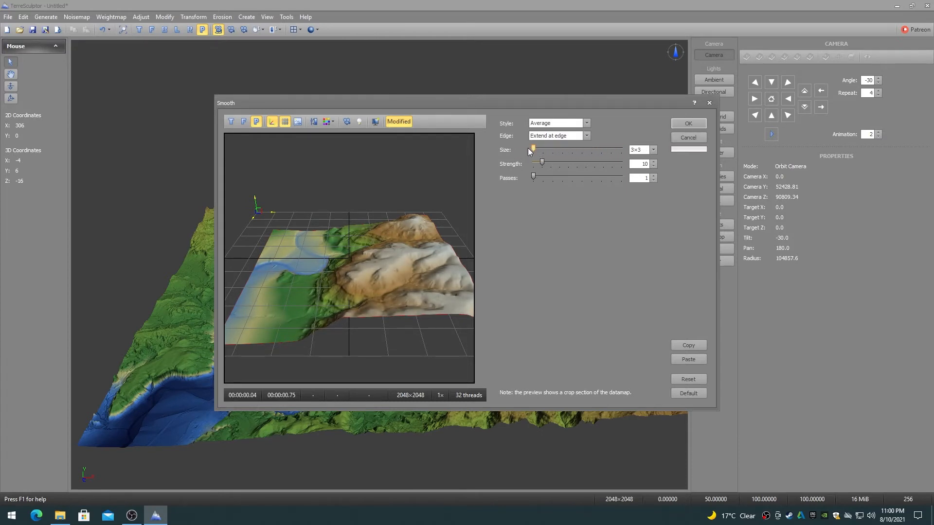
left_click_drag(532, 147, 621, 148)
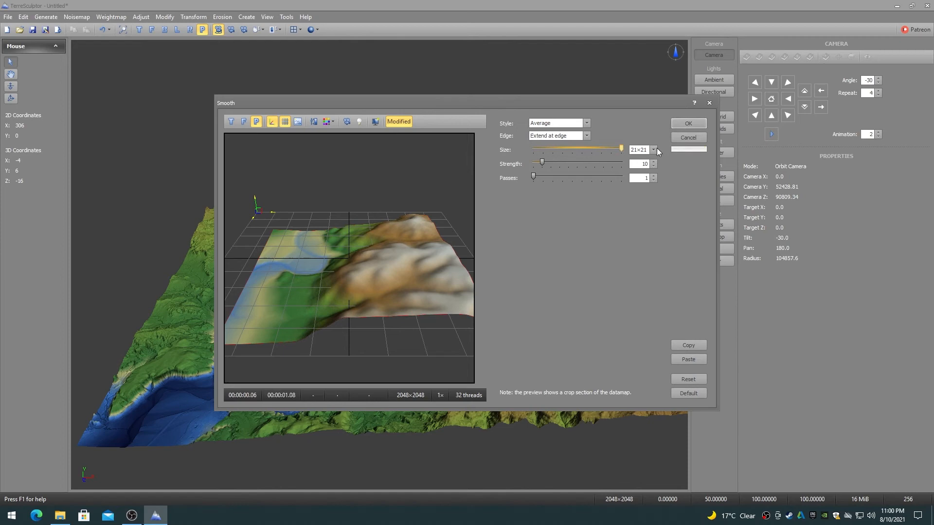
left_click_drag(620, 150, 562, 149)
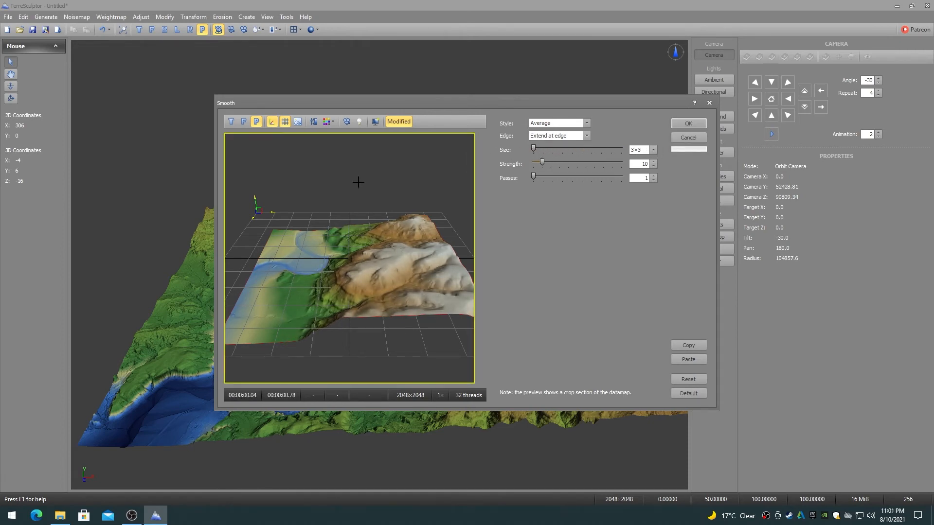
left_click_drag(542, 171, 533, 171)
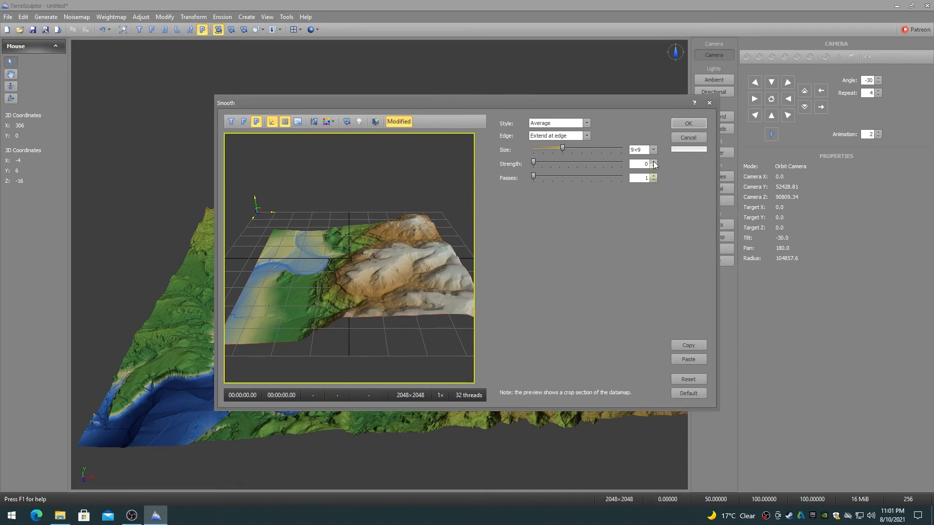
- Vary the smoothing strength from 0 through 33 and 100 back down to about 15
left_click(653, 163)
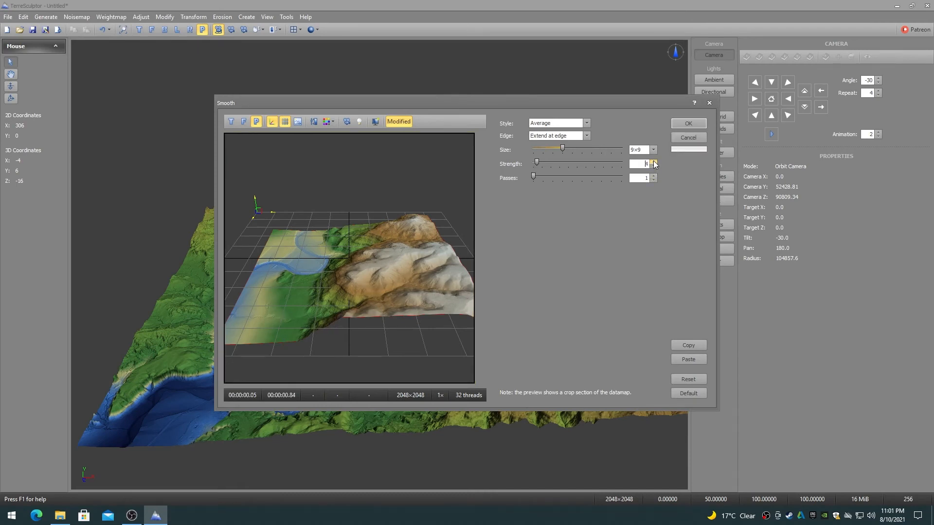
left_click_drag(535, 163, 560, 163)
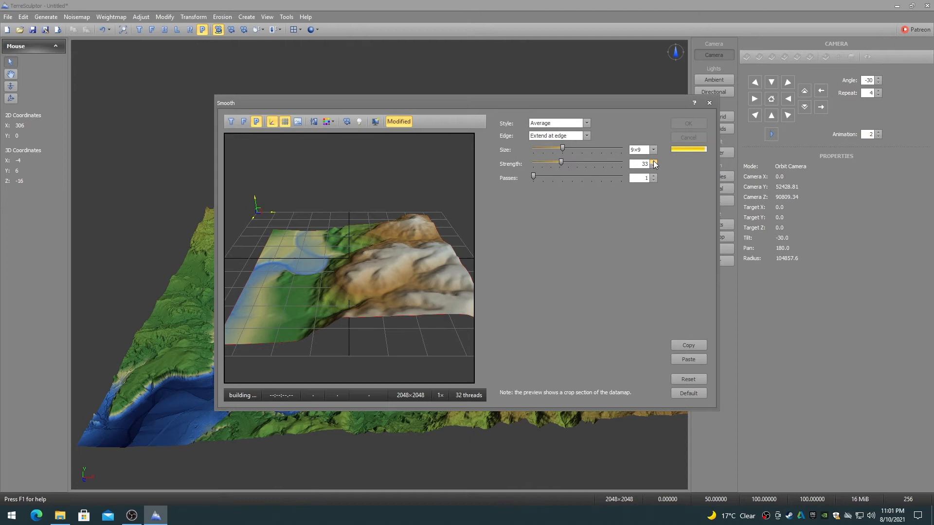
left_click_drag(560, 163, 621, 163)
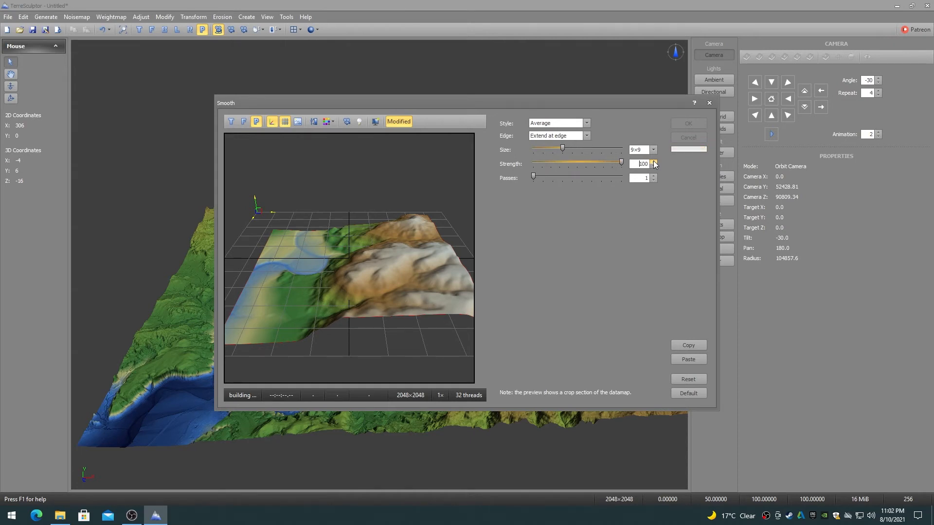
left_click_drag(621, 164, 533, 164)
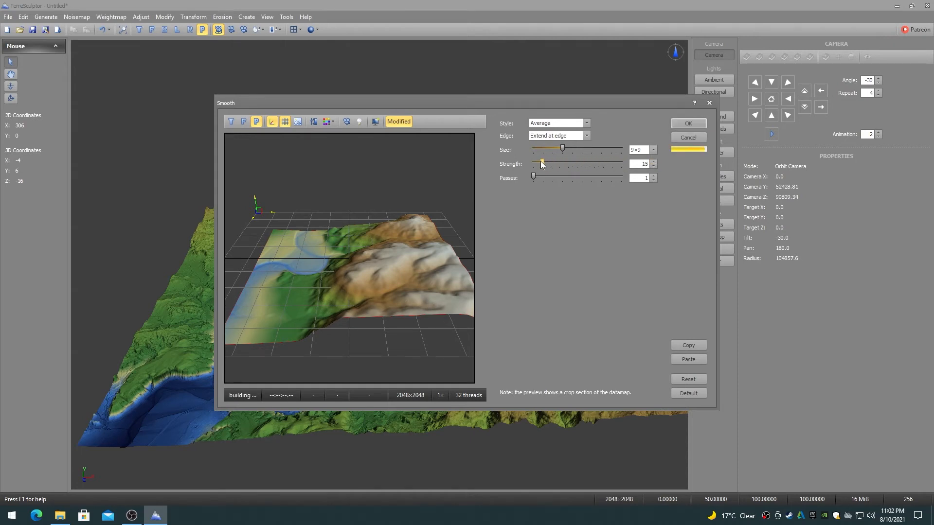
left_click_drag(540, 163, 531, 163)
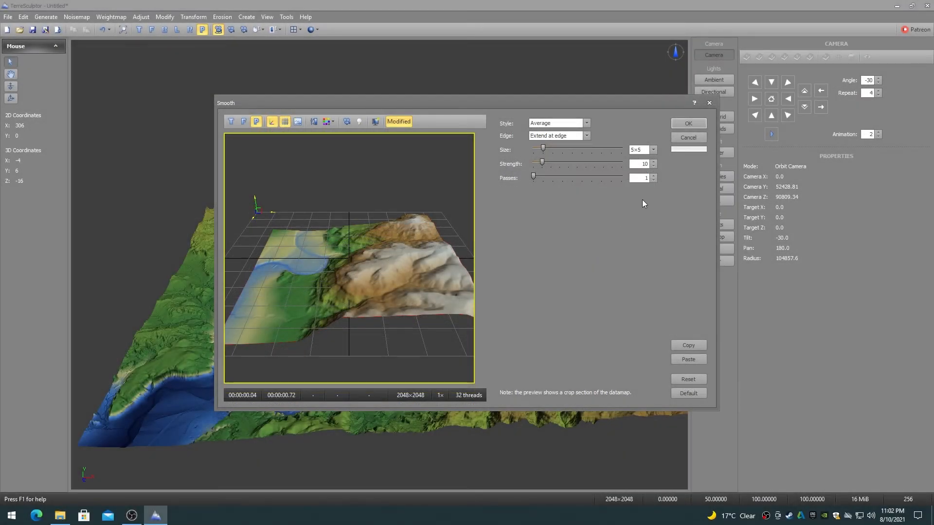
- Try 4 passes, the maximum of 10, and back to a single pass
left_click(653, 176)
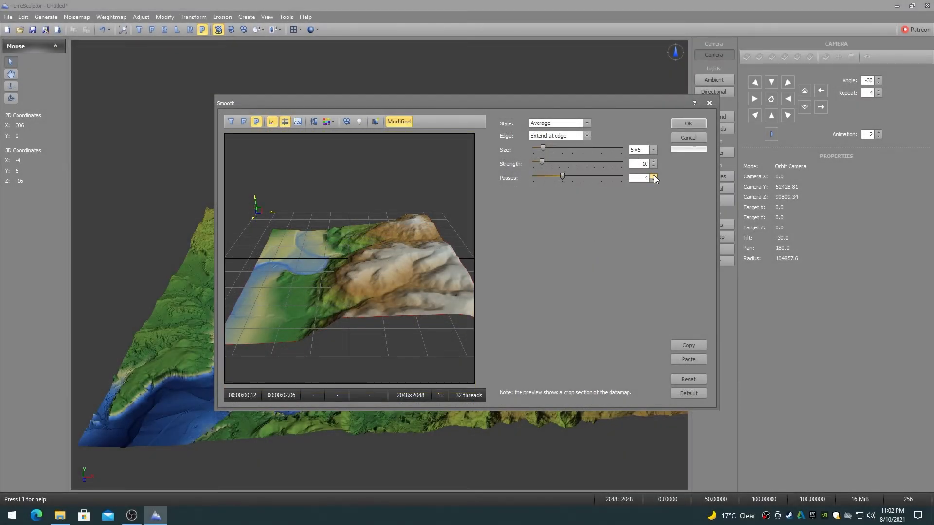
left_click_drag(562, 175, 621, 175)
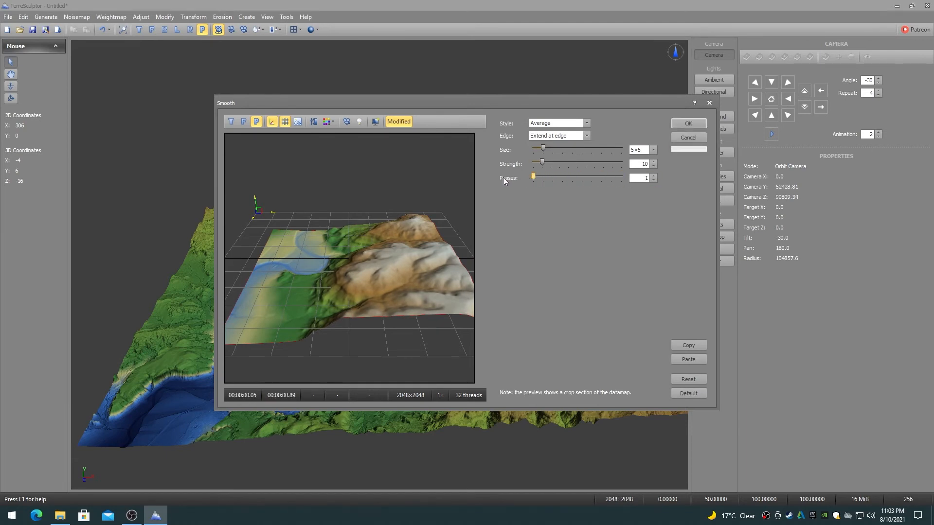
left_click_drag(533, 177, 621, 177)
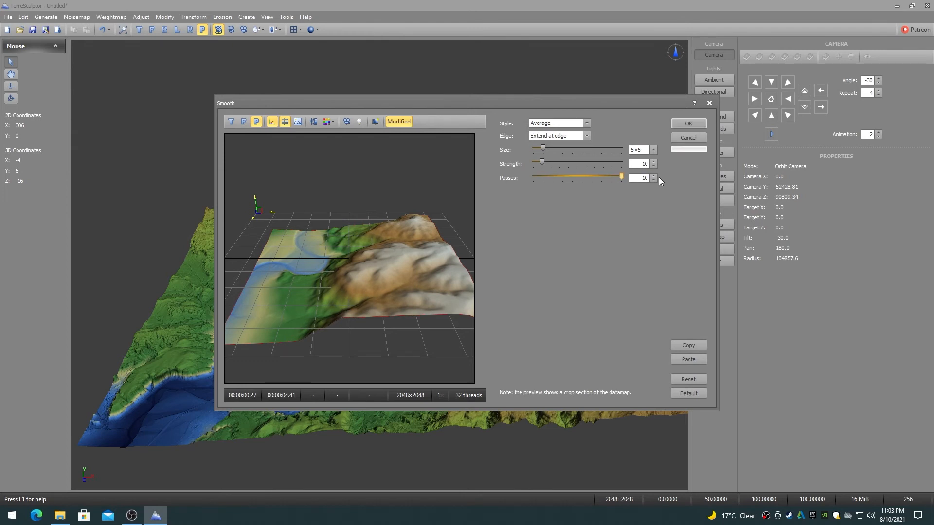
left_click_drag(622, 176, 533, 176)
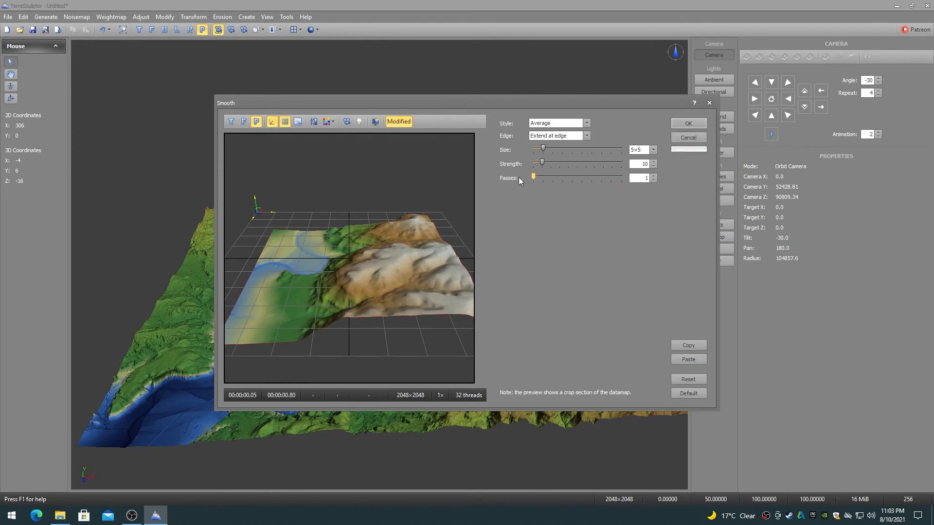
left_click_drag(532, 176, 582, 176)
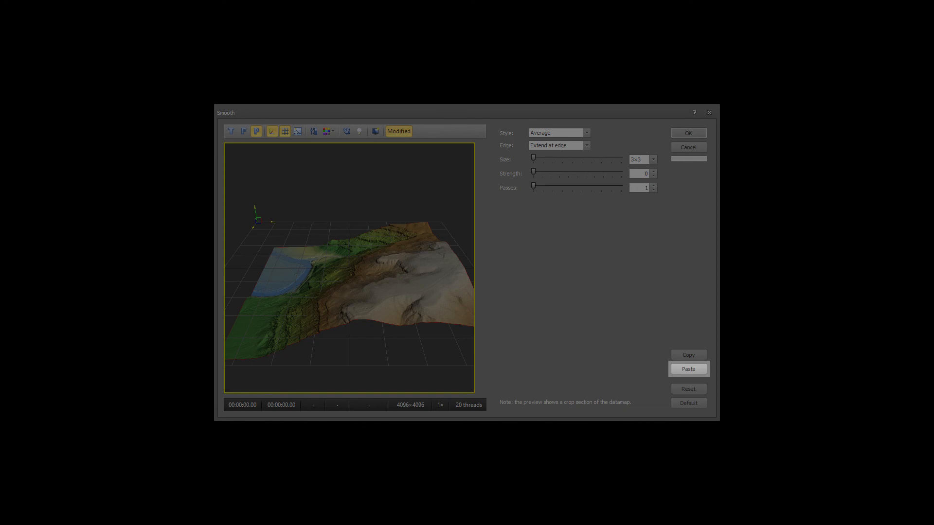
- Paste the copied settings, then reset to the values the dialog opened with
left_click(688, 389)
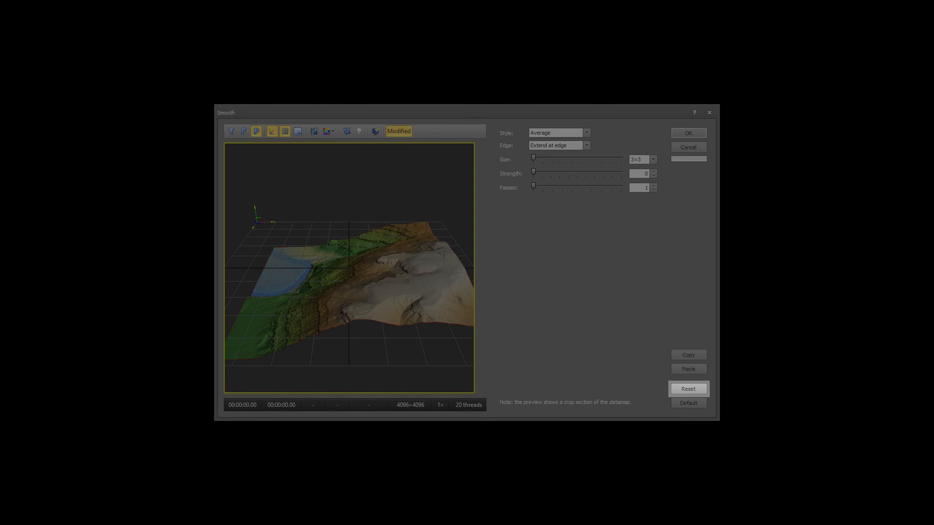
left_click(688, 402)
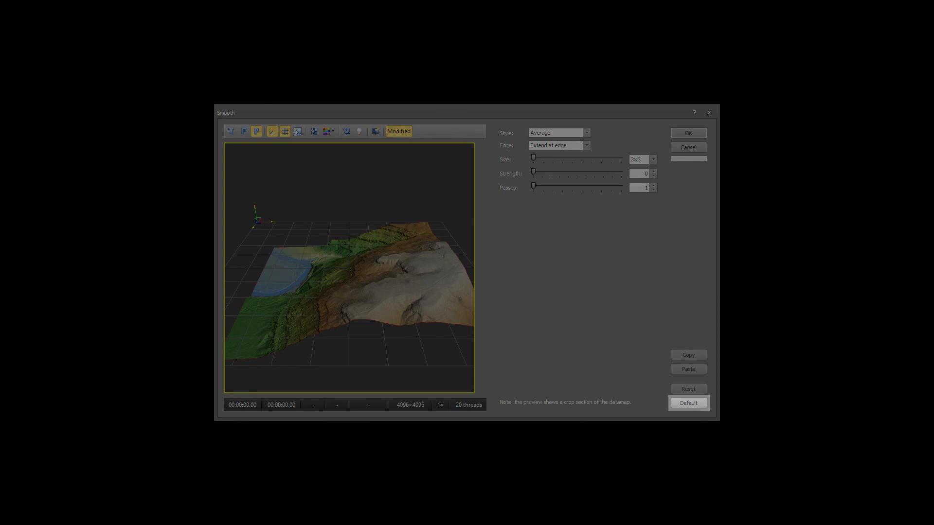